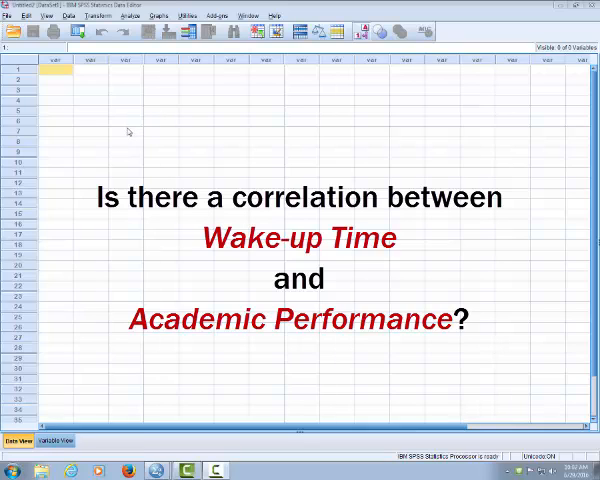
{"action": "mouse_move", "coordinate": [126, 120]}
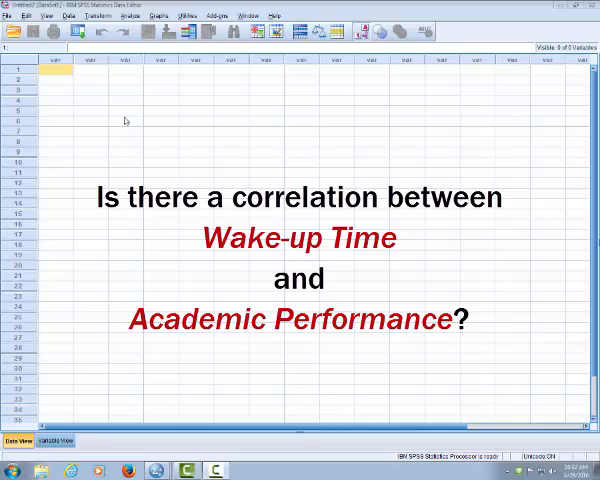
{"action": "mouse_move", "coordinate": [124, 90]}
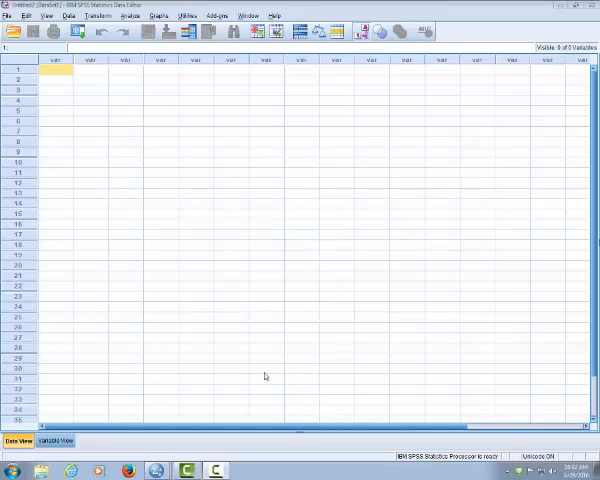
{"action": "mouse_move", "coordinate": [202, 388]}
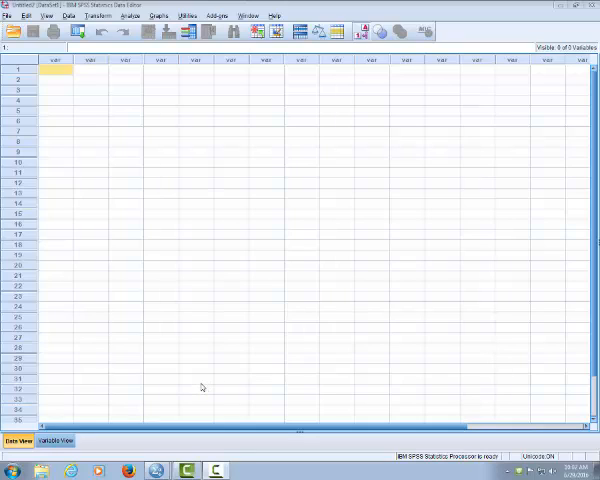
{"action": "mouse_move", "coordinate": [232, 420]}
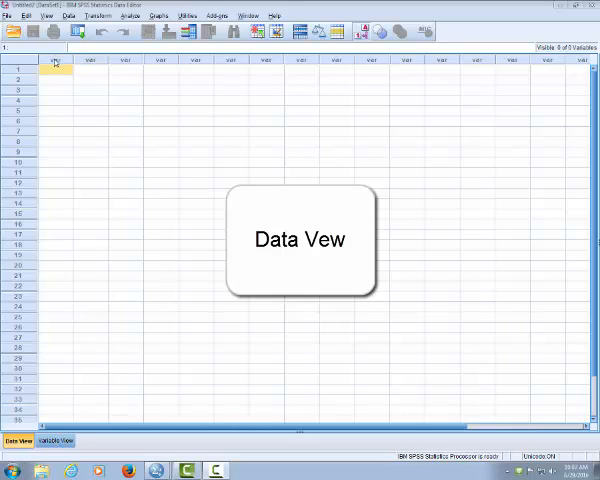
Switch from the empty Data View grid to the Variable View sheet.
{"action": "left_click", "coordinate": [52, 60]}
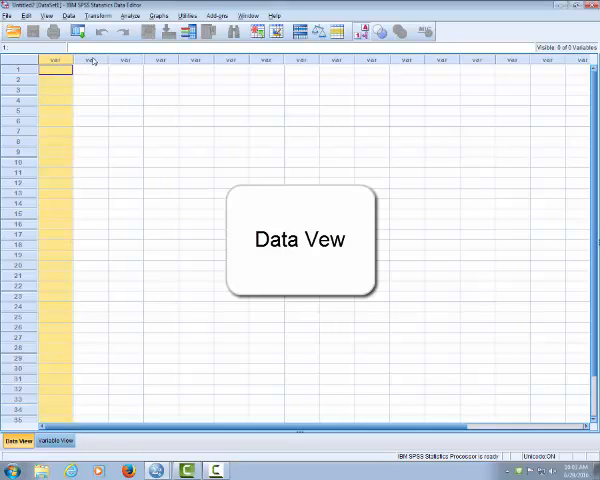
{"action": "left_click", "coordinate": [124, 60]}
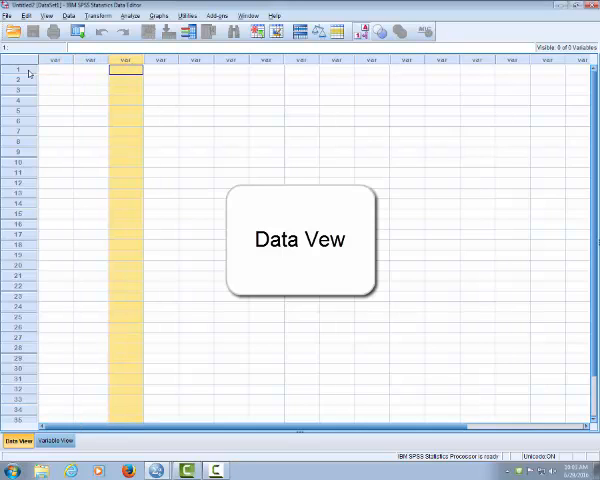
{"action": "left_click", "coordinate": [18, 92]}
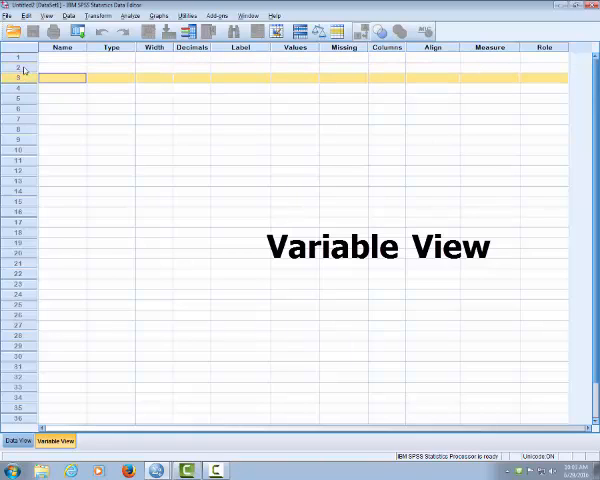
Name the first variable Student and the second Time with 0 decimals.
{"action": "left_click", "coordinate": [62, 48]}
{"action": "type", "text": "S"}
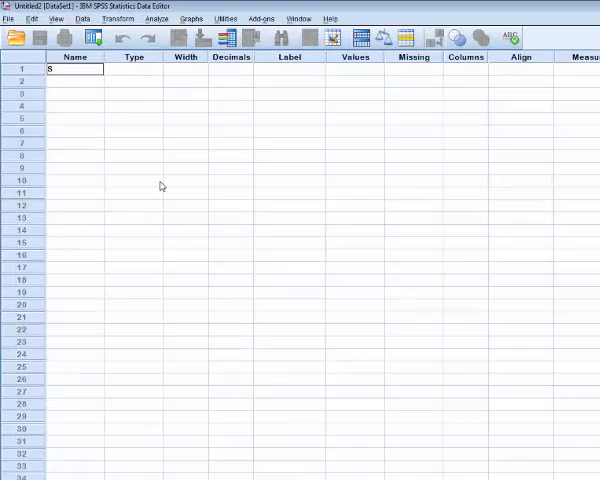
{"action": "type", "text": "tudent"}
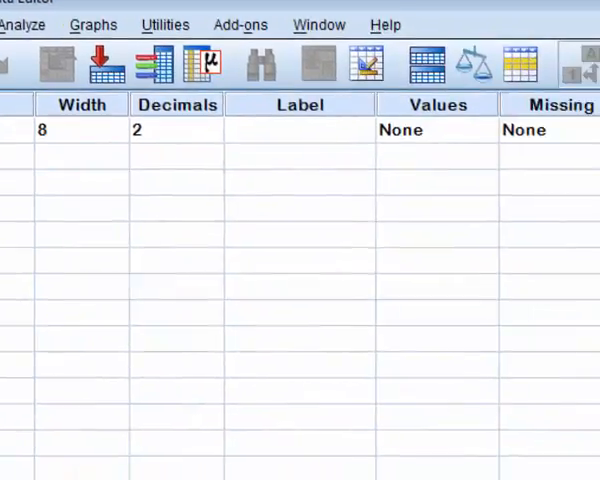
{"action": "scroll", "scroll_direction": "right", "scroll_amount": 3}
{"action": "type", "text": "Time"}
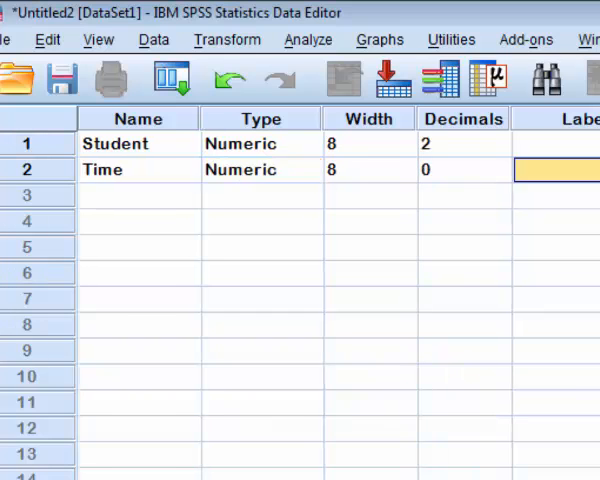
Label Time as Wake-up Time and set its measurement level to Scale.
{"action": "type", "text": "W"}
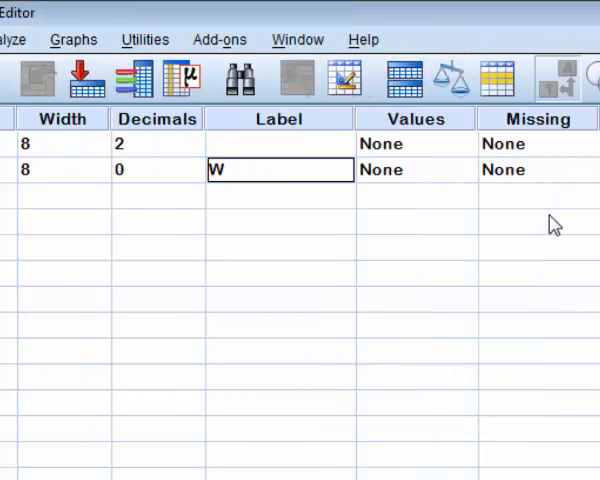
{"action": "type", "text": "ake-u"}
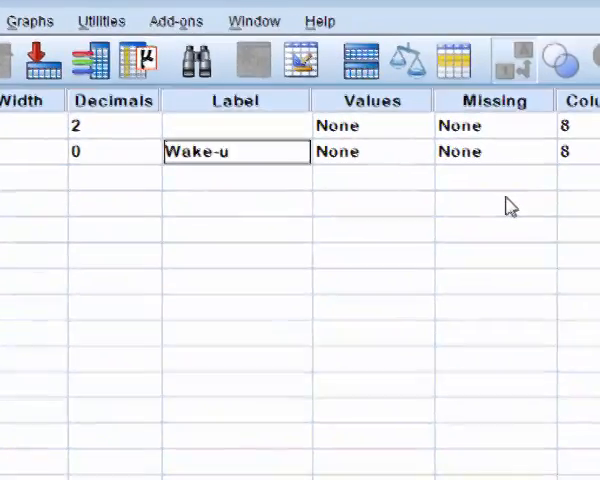
{"action": "type", "text": "p Time"}
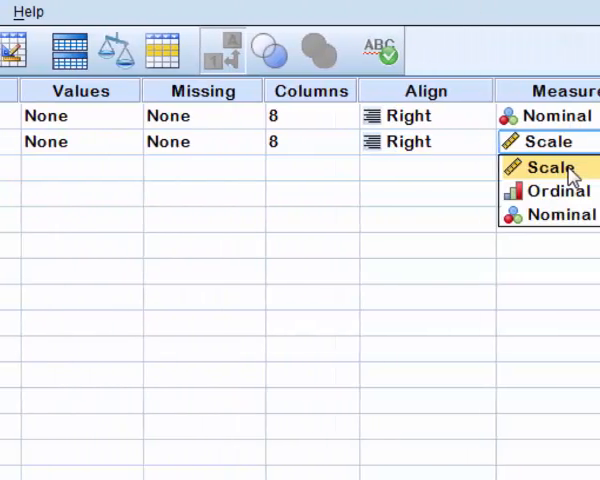
{"action": "left_click", "coordinate": [548, 166]}
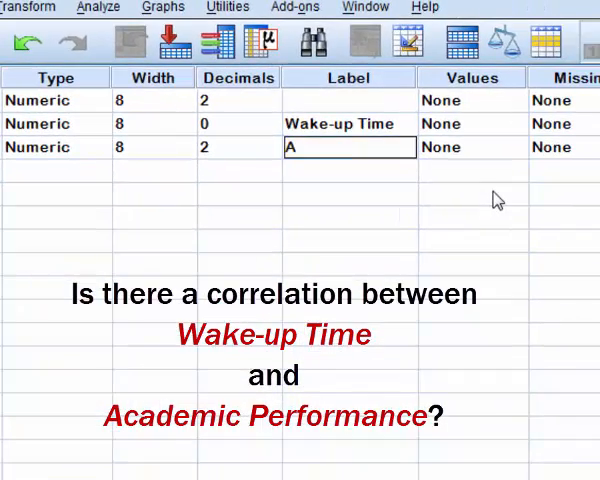
Label the third variable, Performance, as Academic Performance.
{"action": "type", "text": "Academic Performance"}
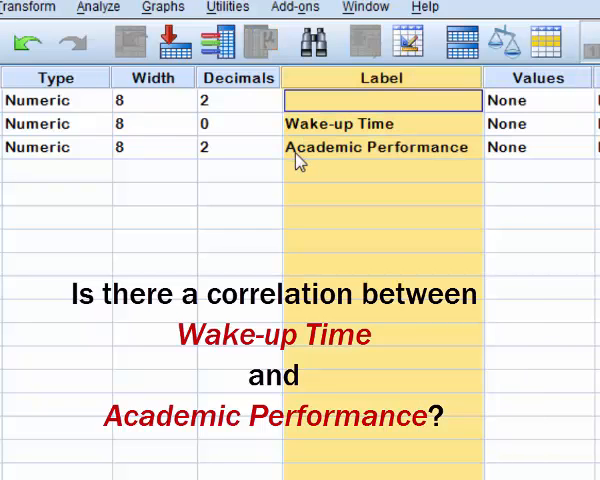
{"action": "mouse_move", "coordinate": [276, 170]}
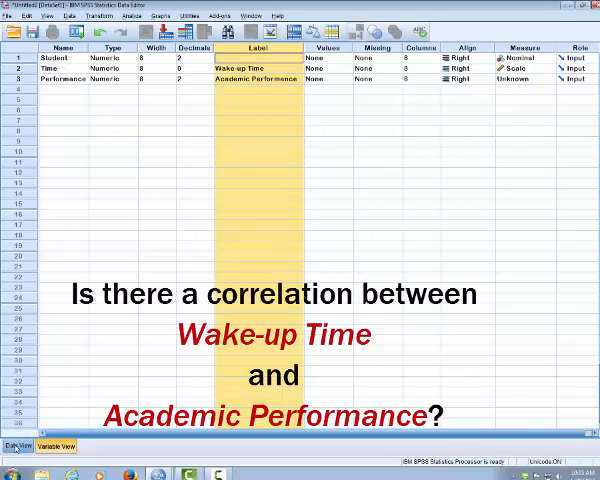
Check the Student, Time and Performance columns in the Data View grid.
{"action": "left_click", "coordinate": [16, 446]}
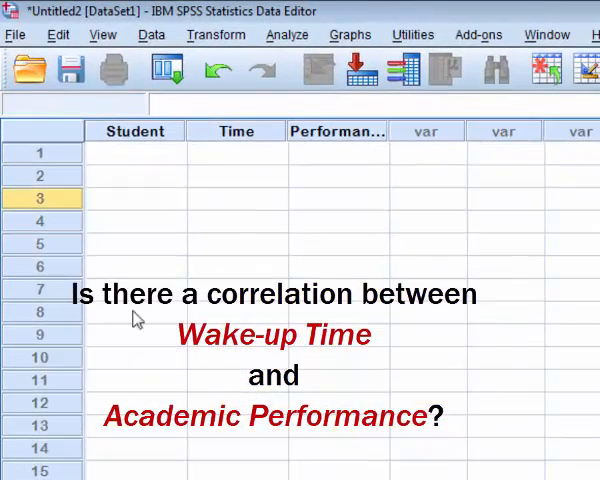
{"action": "left_click", "coordinate": [136, 132]}
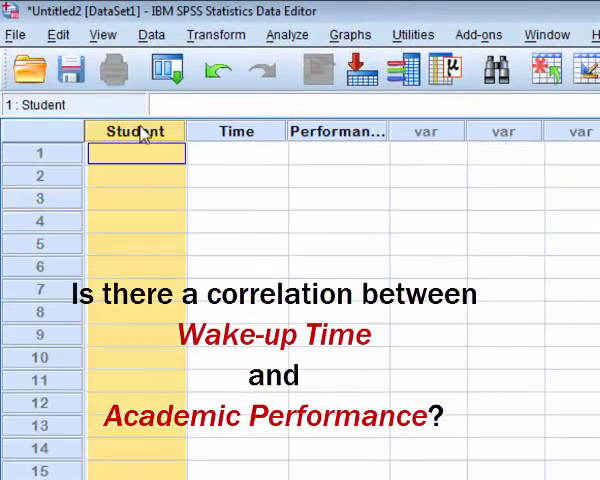
{"action": "left_click", "coordinate": [236, 152]}
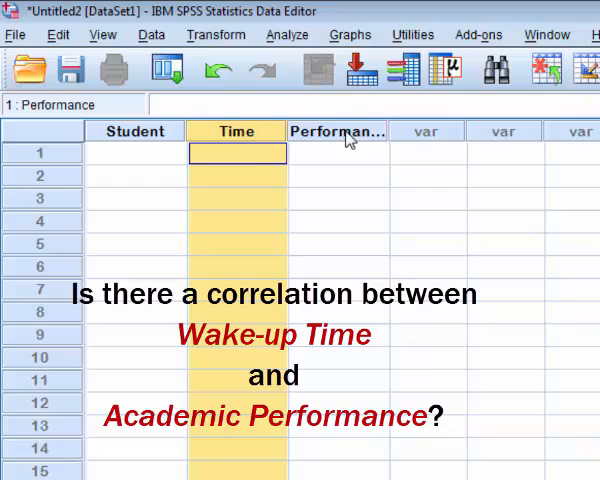
{"action": "left_click", "coordinate": [136, 152]}
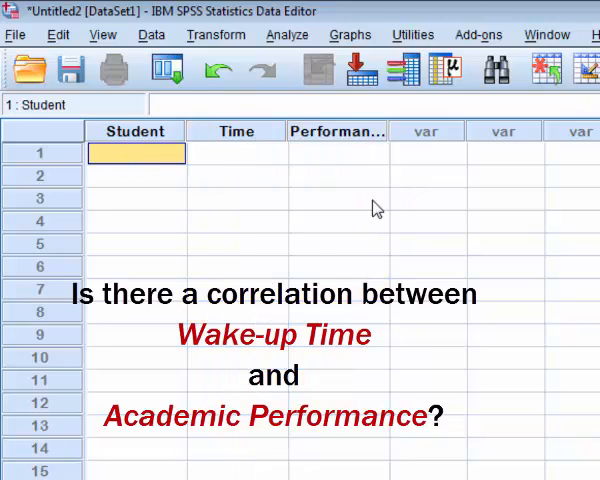
Change the Student variable's type to String and confirm it.
{"action": "left_click", "coordinate": [136, 176]}
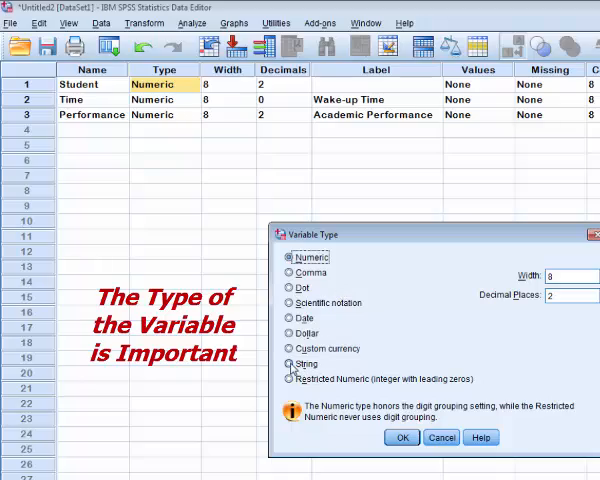
{"action": "left_click", "coordinate": [296, 364]}
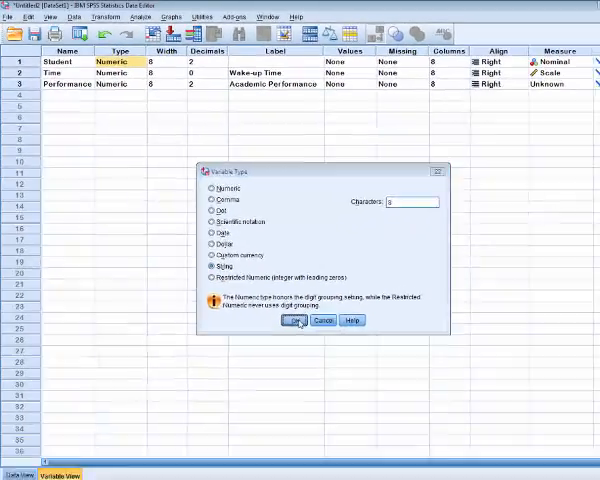
{"action": "left_click", "coordinate": [296, 320]}
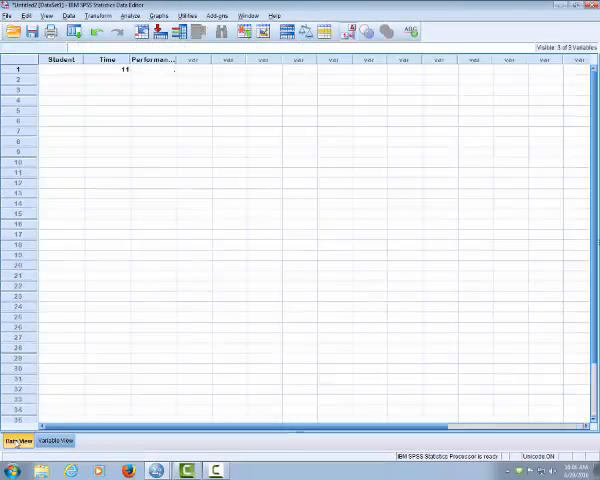
Enter student A with wake-up time 11 and performance score 2.40.
{"action": "left_click", "coordinate": [60, 68]}
{"action": "type", "text": "A"}
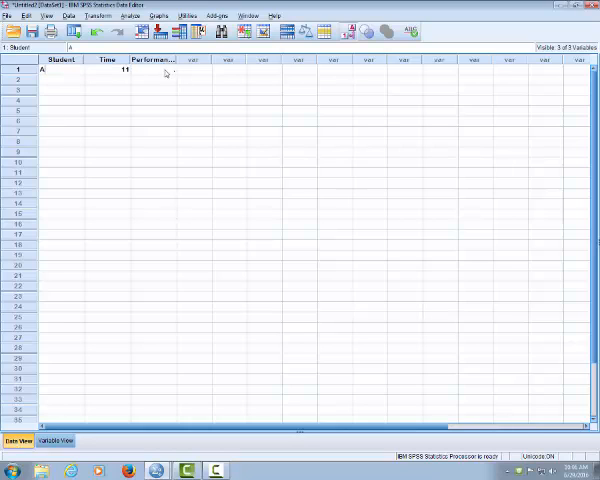
{"action": "left_click", "coordinate": [150, 68]}
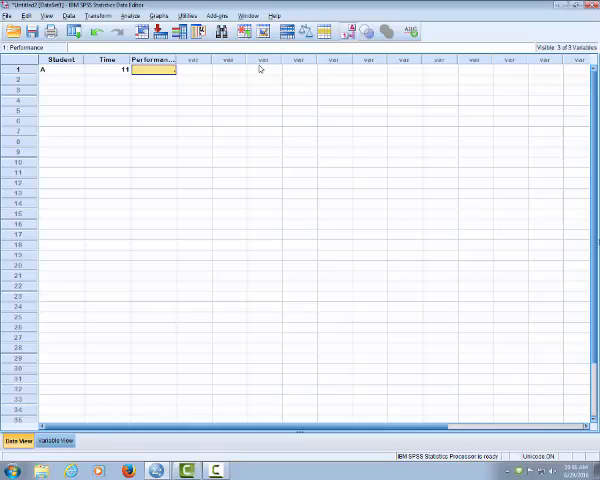
{"action": "type", "text": "2.4"}
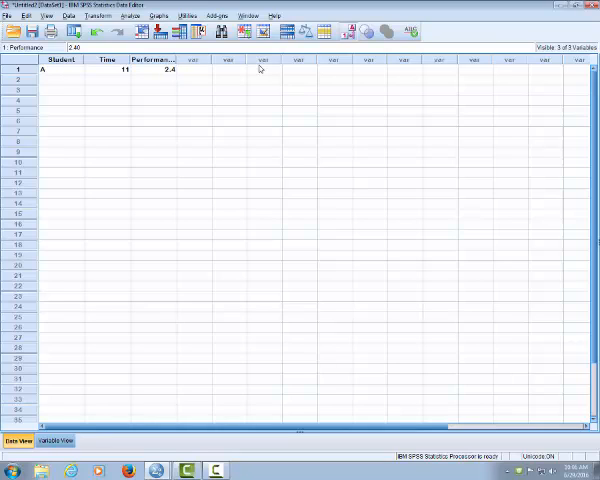
Enter students B through H with their wake-up times and scores, including 3.60.
{"action": "left_click", "coordinate": [64, 80]}
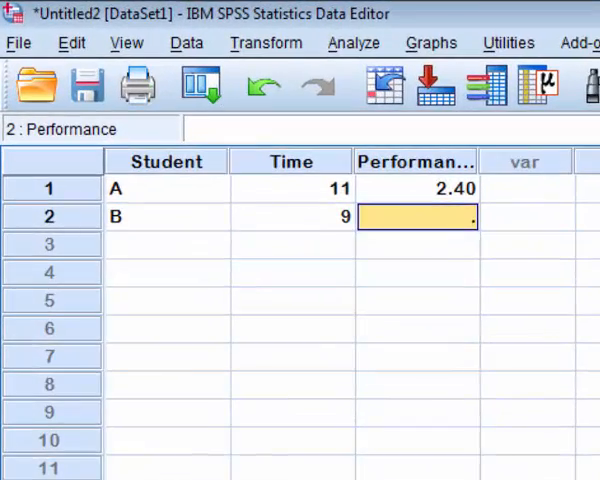
{"action": "type", "text": "3.60"}
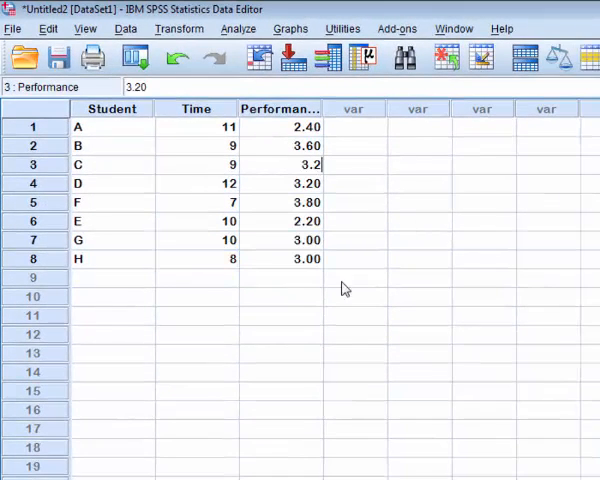
{"action": "left_click", "coordinate": [196, 448]}
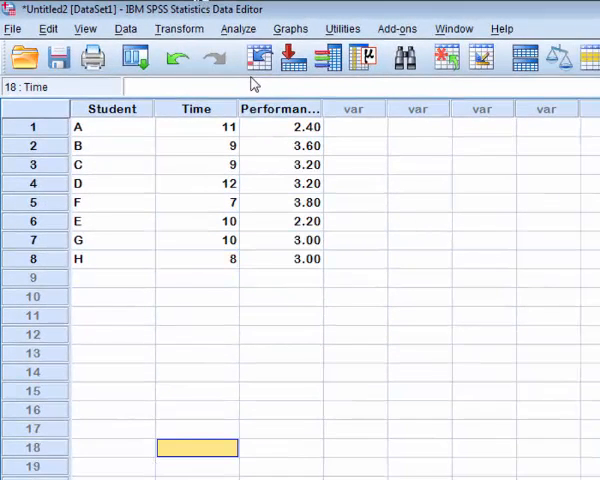
{"action": "mouse_move", "coordinate": [64, 136]}
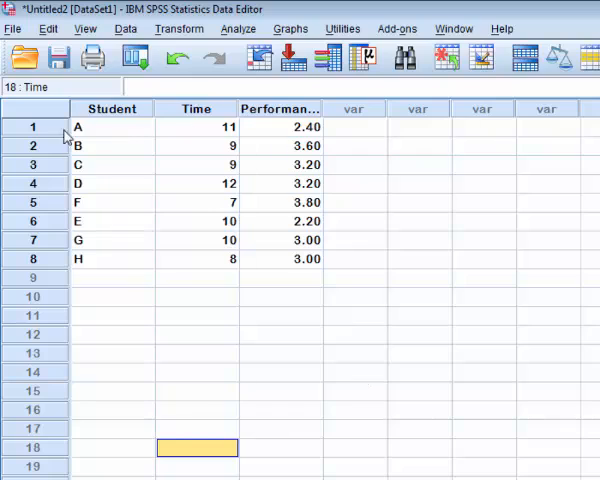
{"action": "mouse_move", "coordinate": [248, 270]}
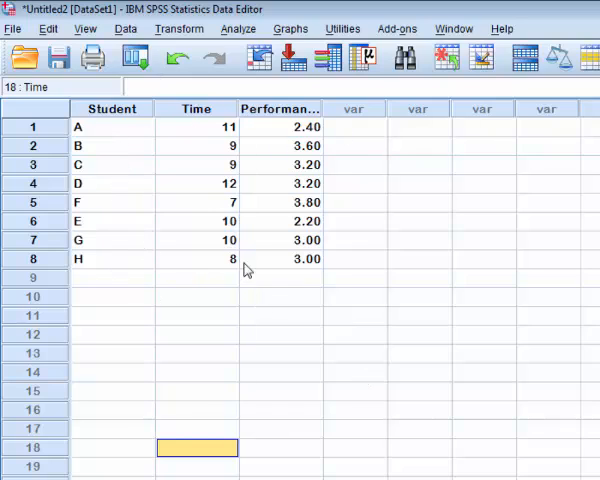
{"action": "mouse_move", "coordinate": [248, 270]}
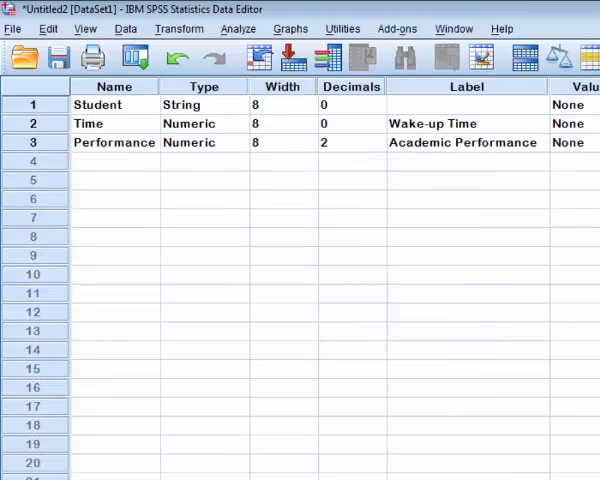
{"action": "scroll", "scroll_direction": "right", "scroll_amount": 3}
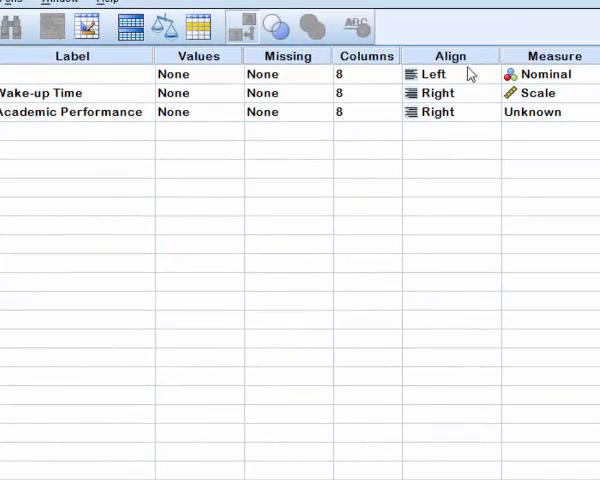
{"action": "left_click", "coordinate": [450, 72]}
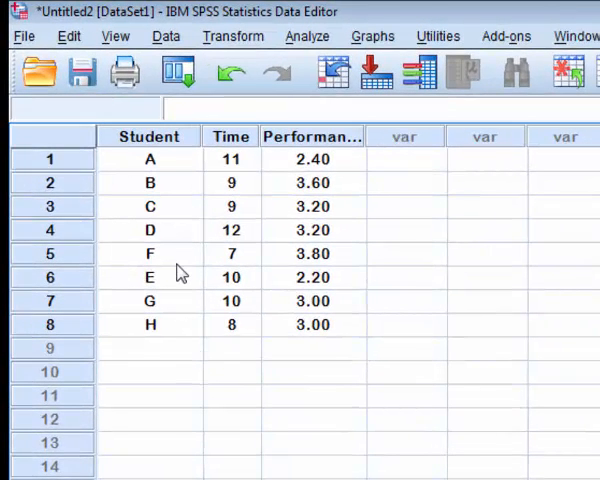
{"action": "mouse_move", "coordinate": [244, 140]}
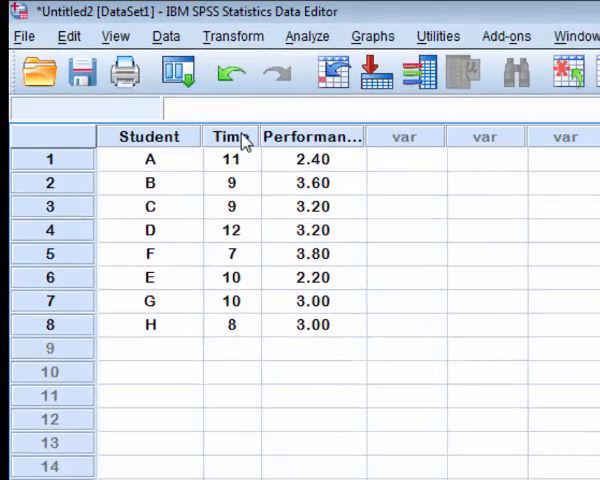
{"action": "mouse_move", "coordinate": [372, 40]}
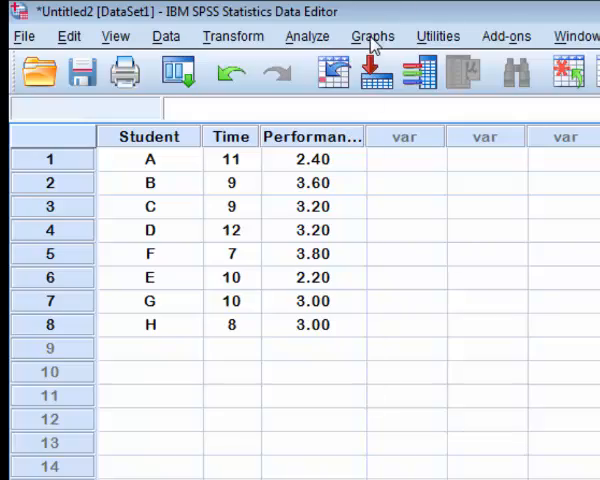
Start a Simple Scatter chart from Graphs > Legacy Dialogs > Scatter/Dot.
{"action": "left_click", "coordinate": [372, 36]}
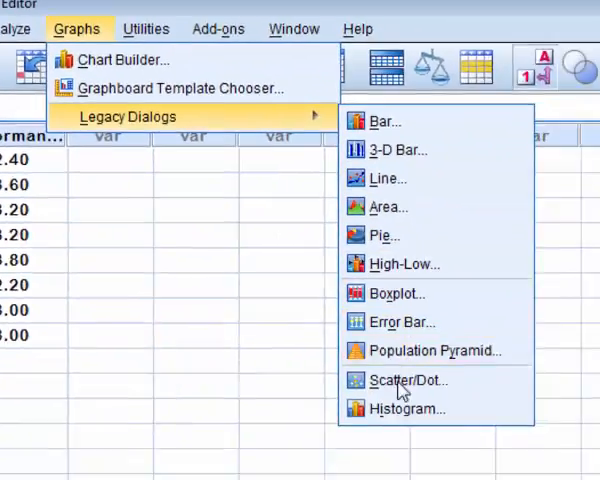
{"action": "left_click", "coordinate": [408, 380]}
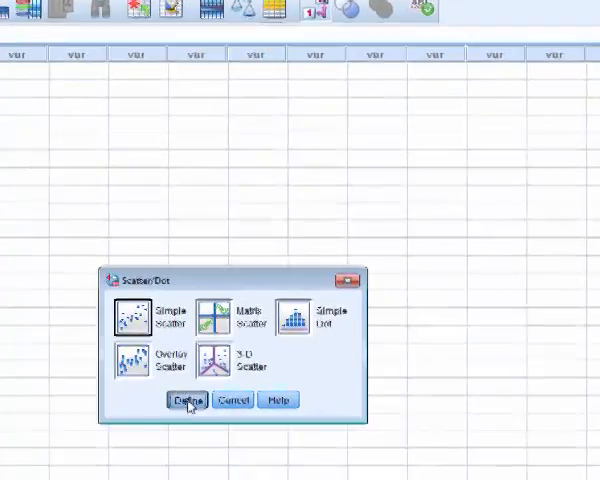
{"action": "left_click", "coordinate": [188, 400]}
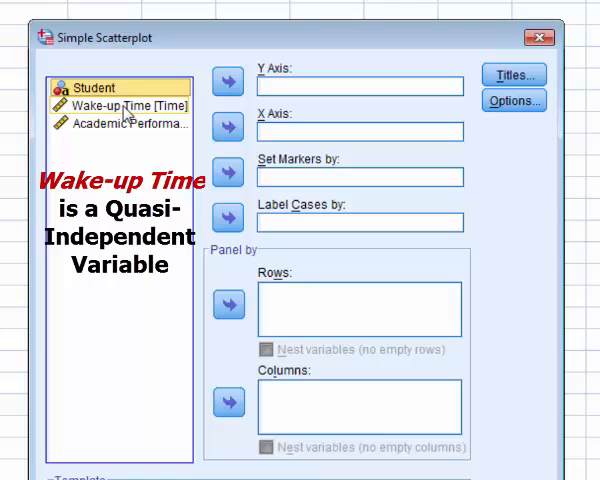
Put Wake-up Time on X, Academic Performance on Y, and title it Correlational Analysis.
{"action": "left_click", "coordinate": [228, 128]}
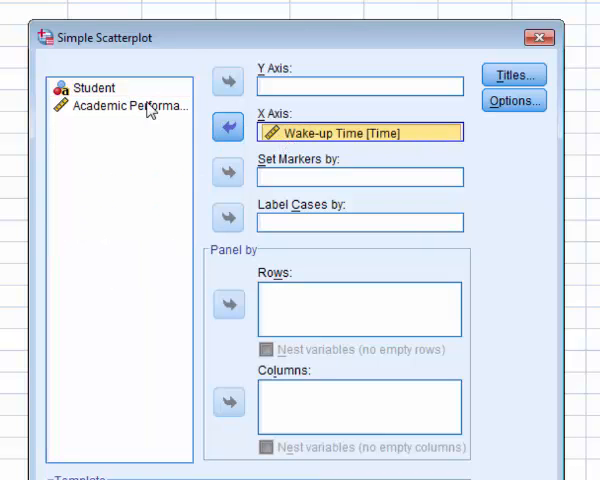
{"action": "left_click", "coordinate": [228, 84]}
{"action": "type", "text": "Correlationa"}
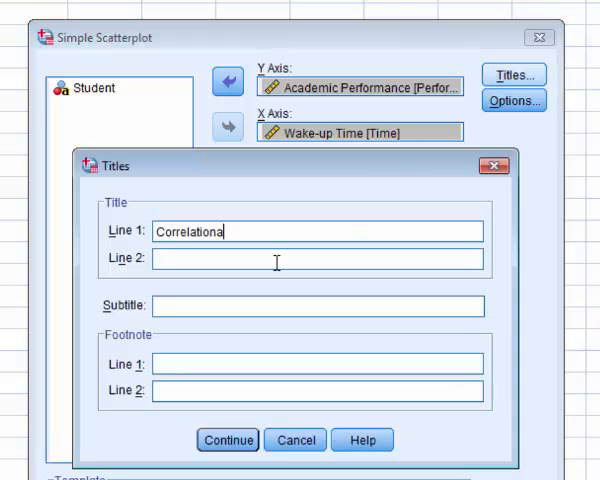
{"action": "type", "text": "Anal"}
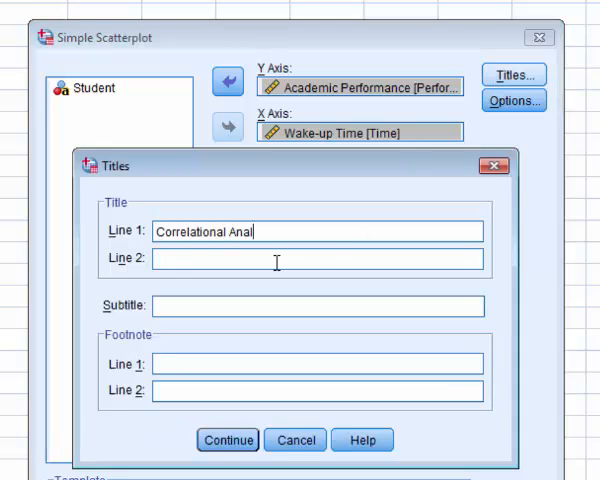
{"action": "left_click", "coordinate": [226, 440]}
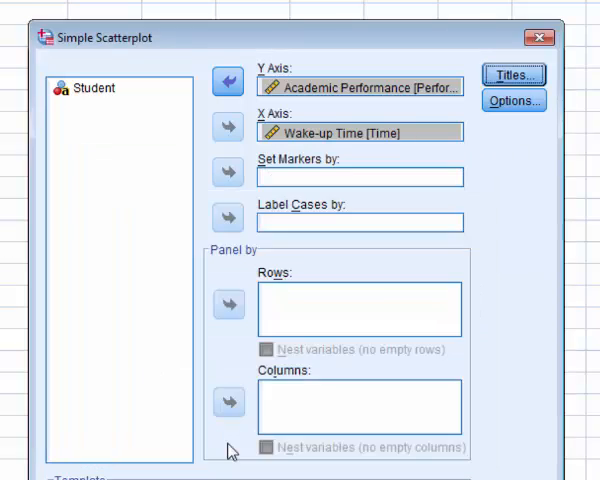